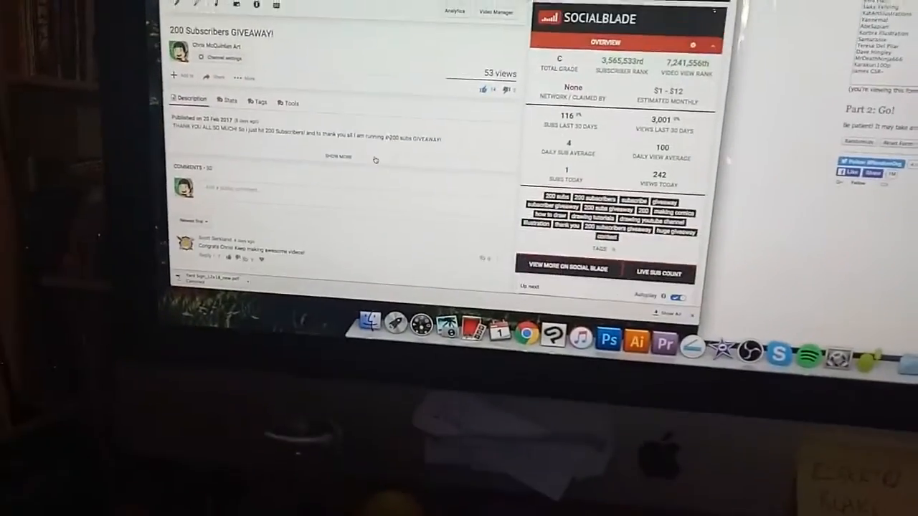
- Scroll through the 'Enter your items' box holding the 14 entrants' names, one per line
scroll(down, 3)
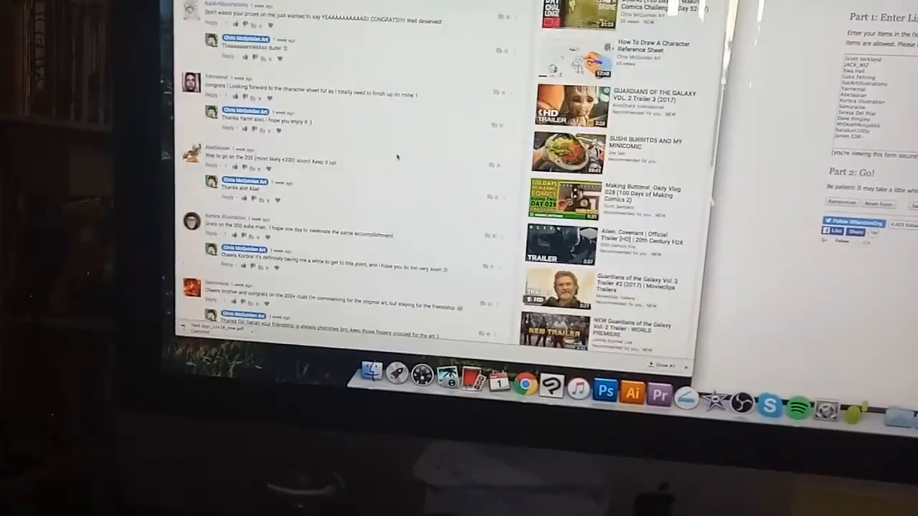
scroll(down, 3)
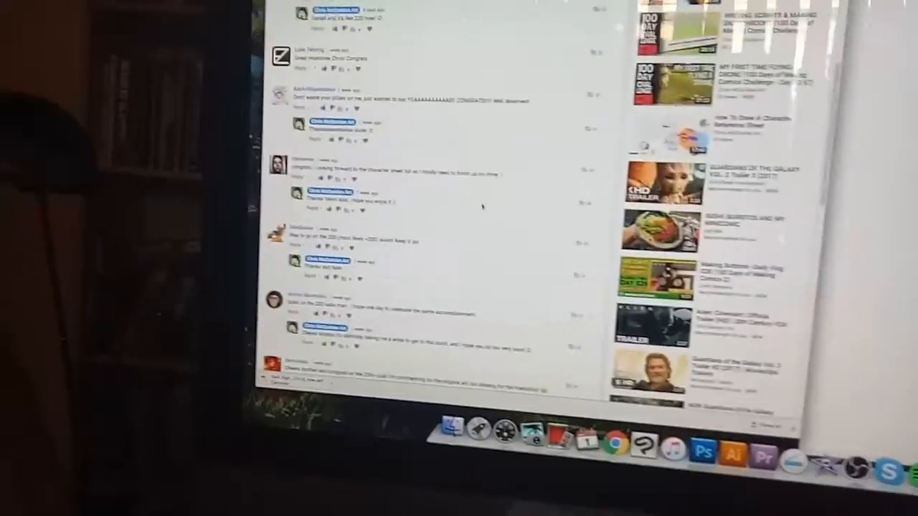
scroll(up, 3)
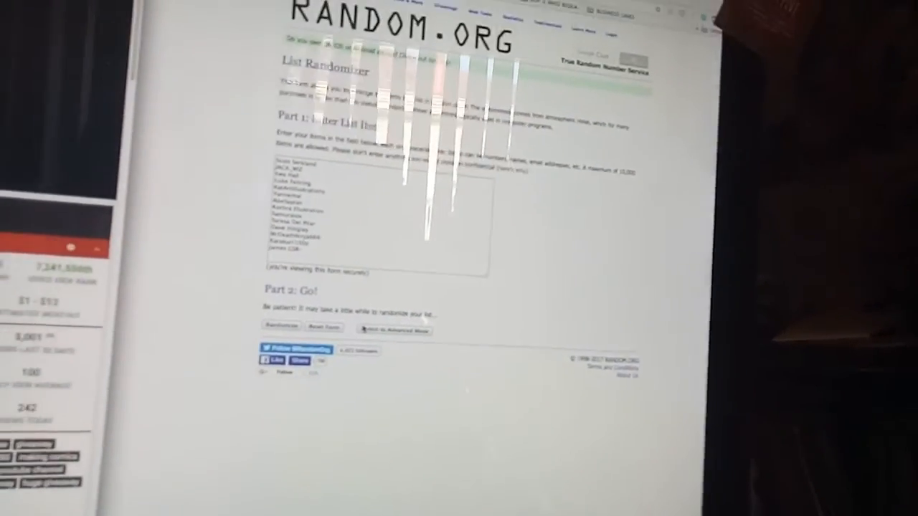
click(281, 327)
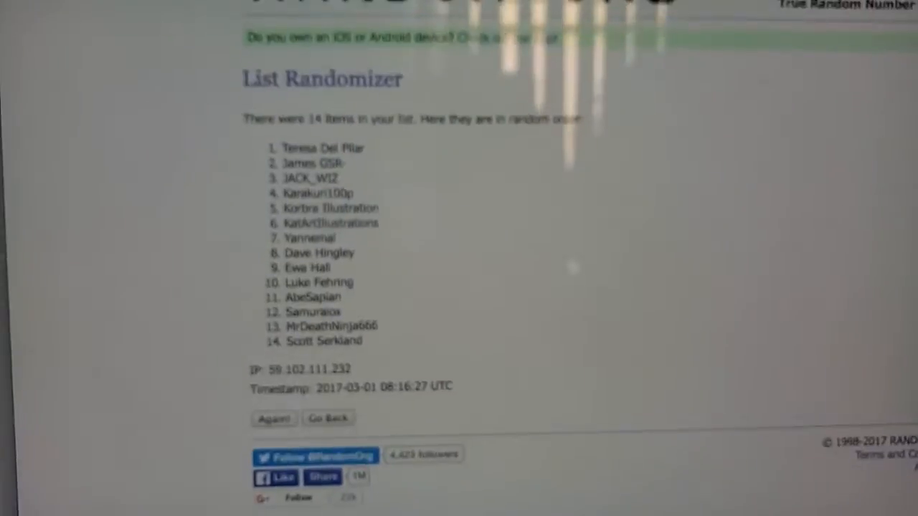
scroll(down, 3)
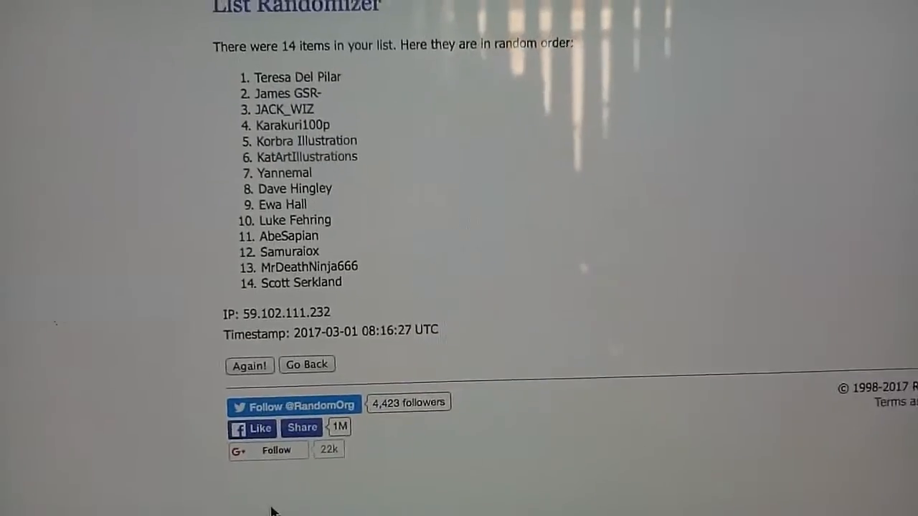